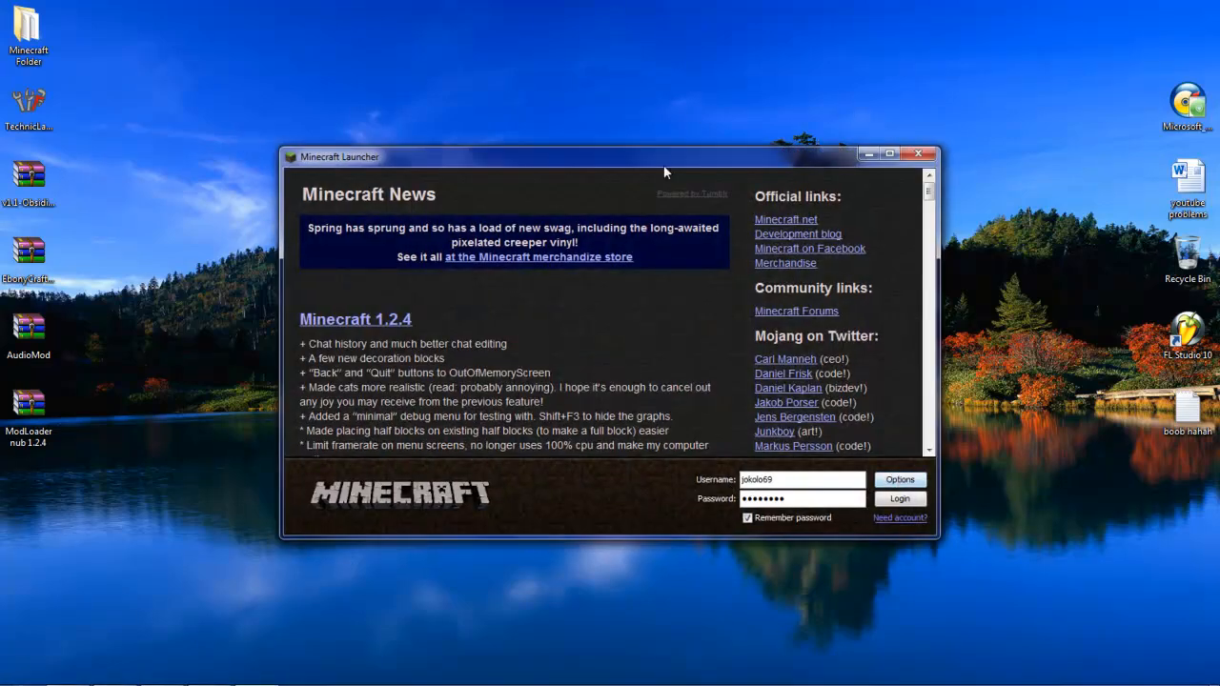
# Maximize the launcher and log in to start Minecraft, which crashes while loading.
pyautogui.click(889, 153)
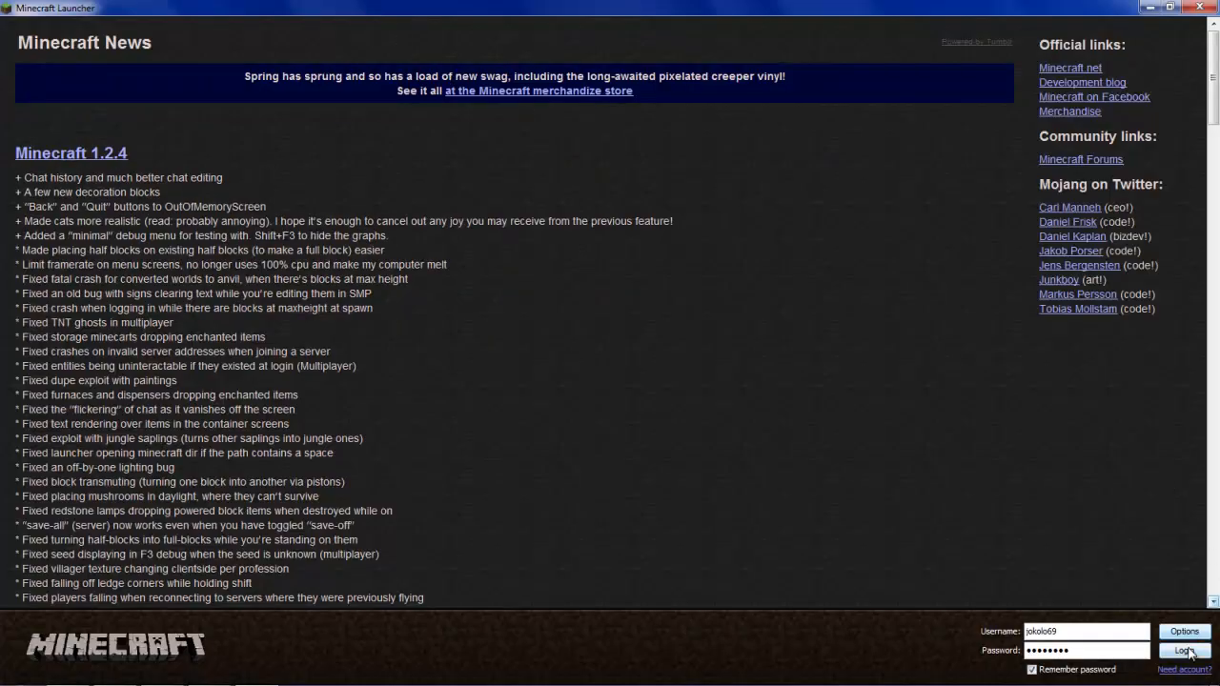
pyautogui.click(1186, 652)
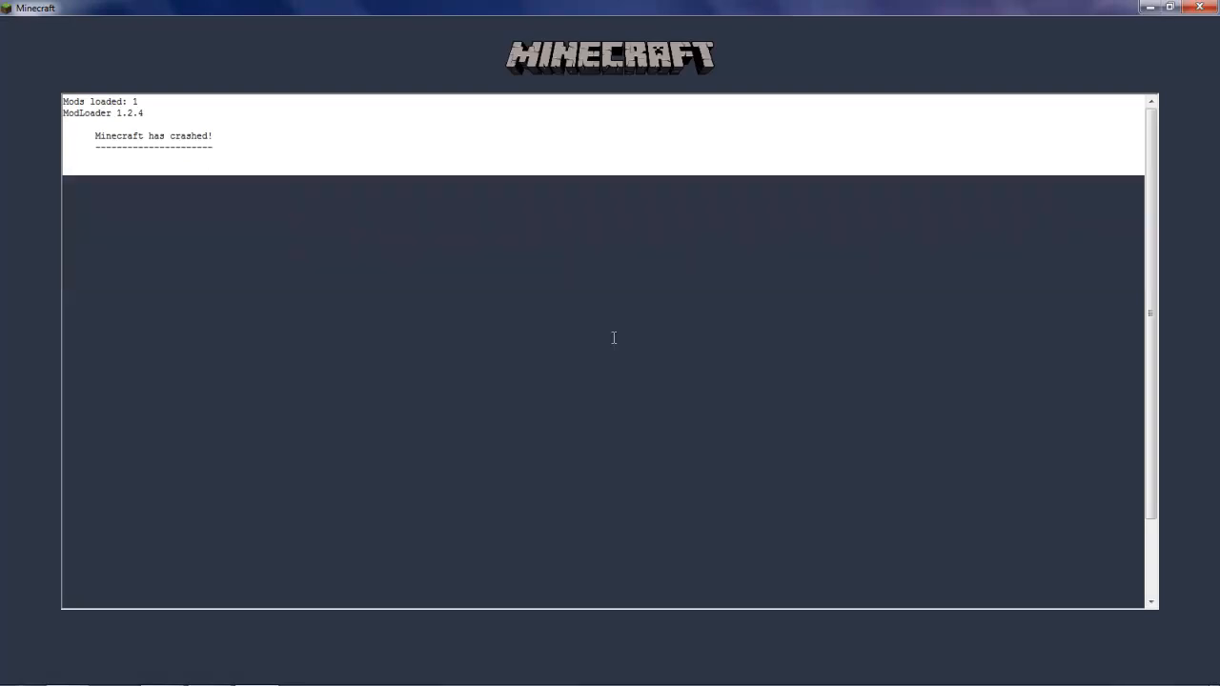
# Close the crashed Minecraft window, leaving only the desktop.
pyautogui.click(1199, 8)
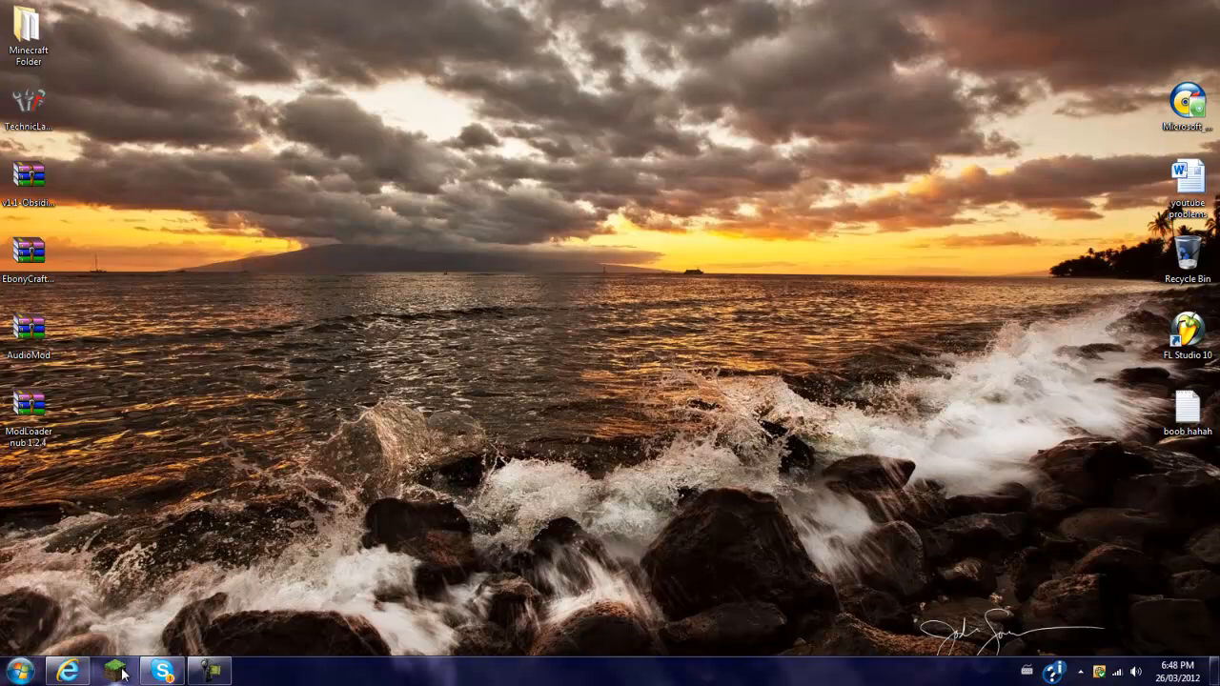
# Reopen the launcher from the taskbar, enlarge it and bring up the Launcher options dialog.
pyautogui.click(114, 671)
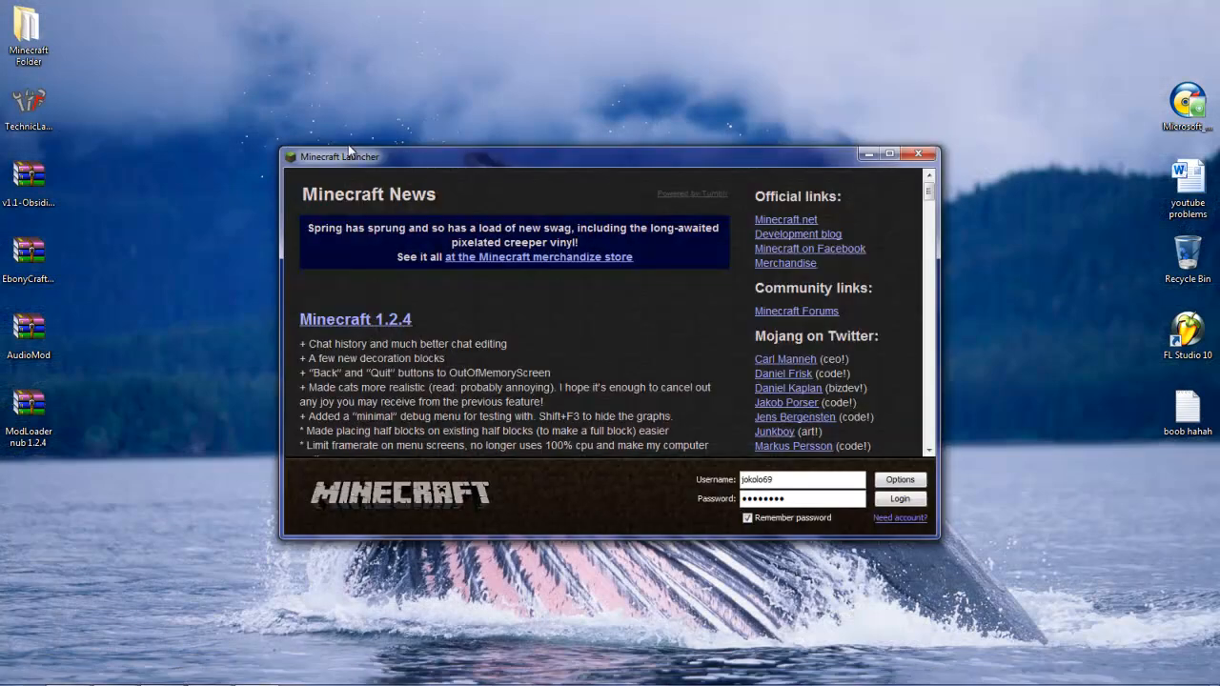
pyautogui.click(900, 499)
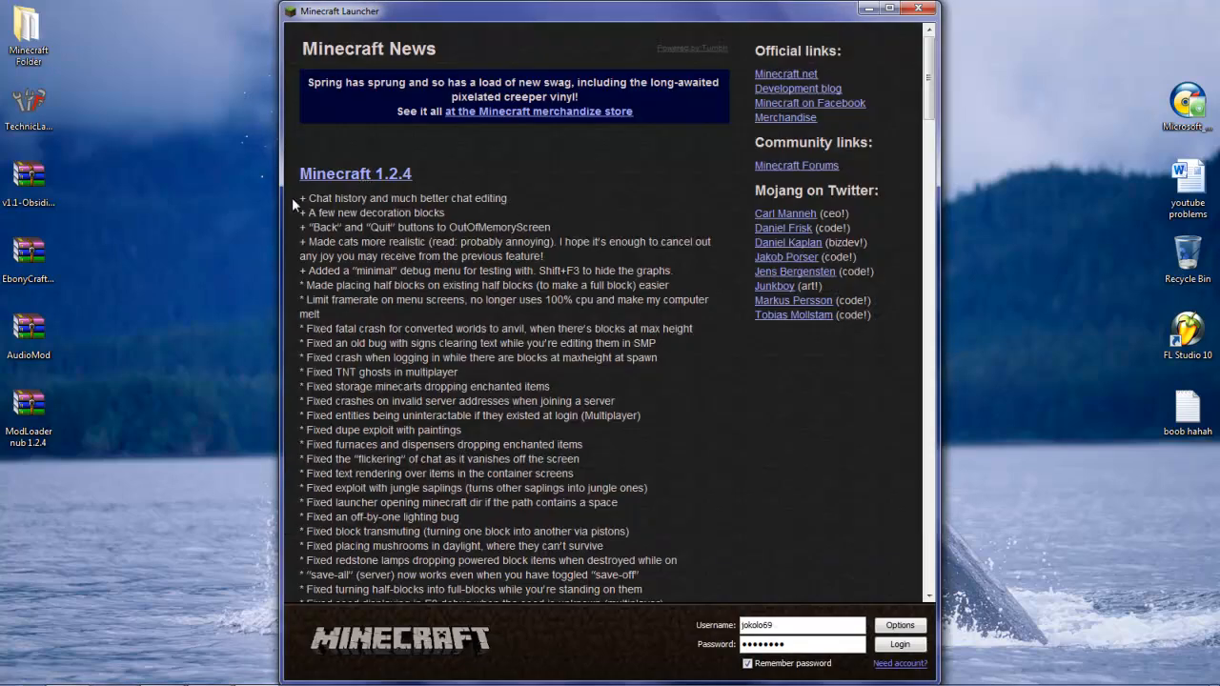
pyautogui.moveTo(289, 278)
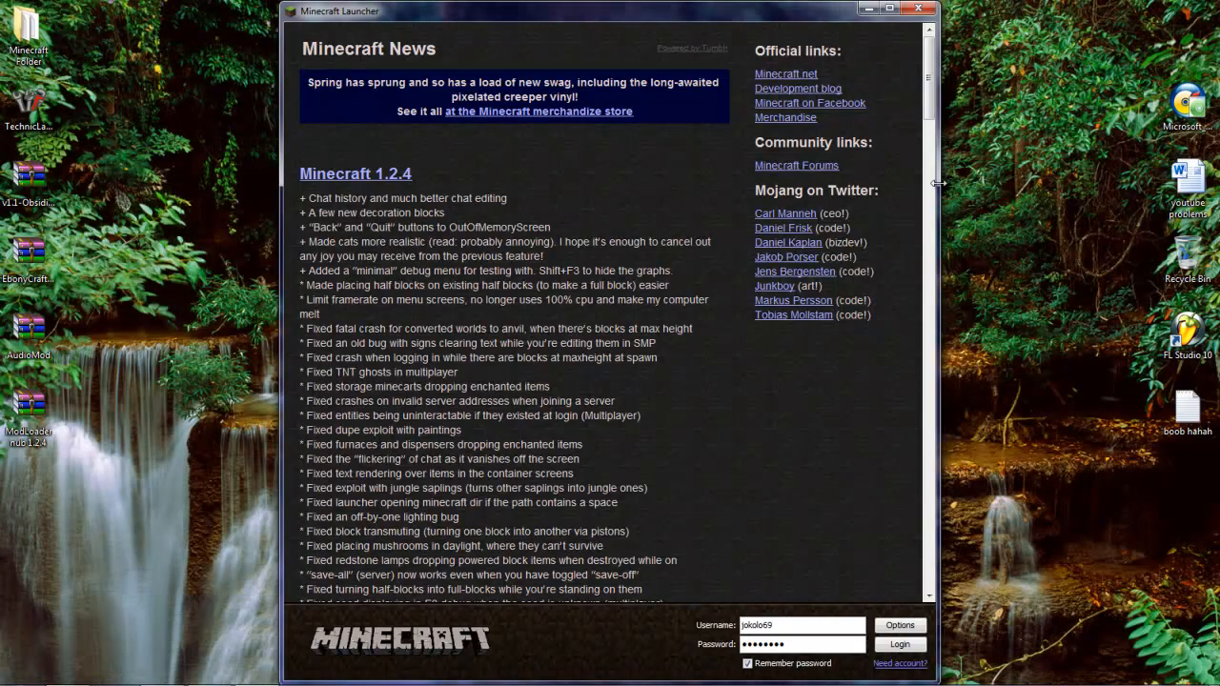
pyautogui.moveTo(885, 181)
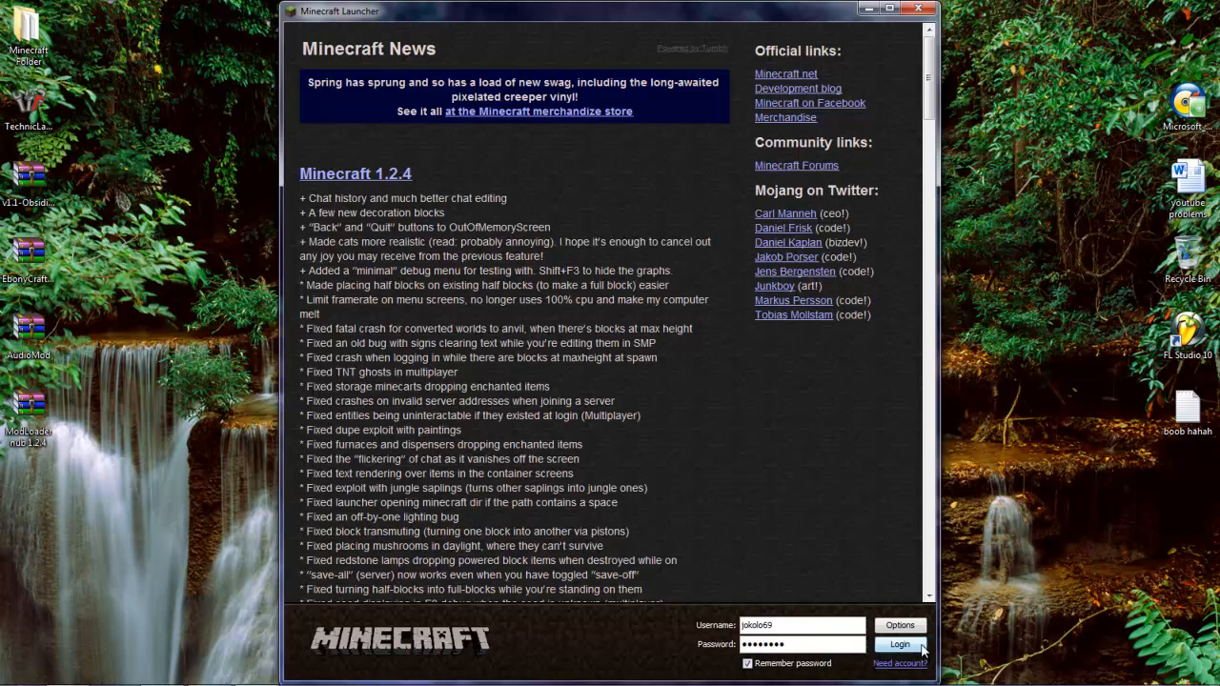
pyautogui.click(900, 625)
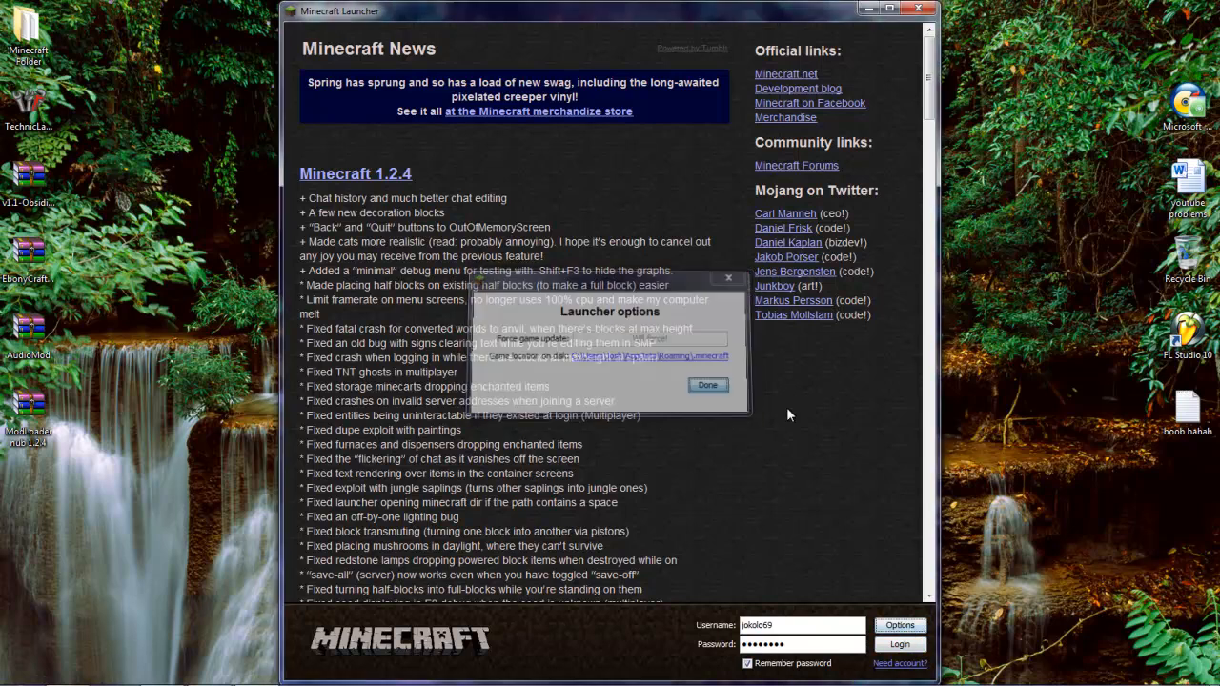
# Enable Force game update so Minecraft redownloads its files, including minecraft.jar.
pyautogui.click(900, 644)
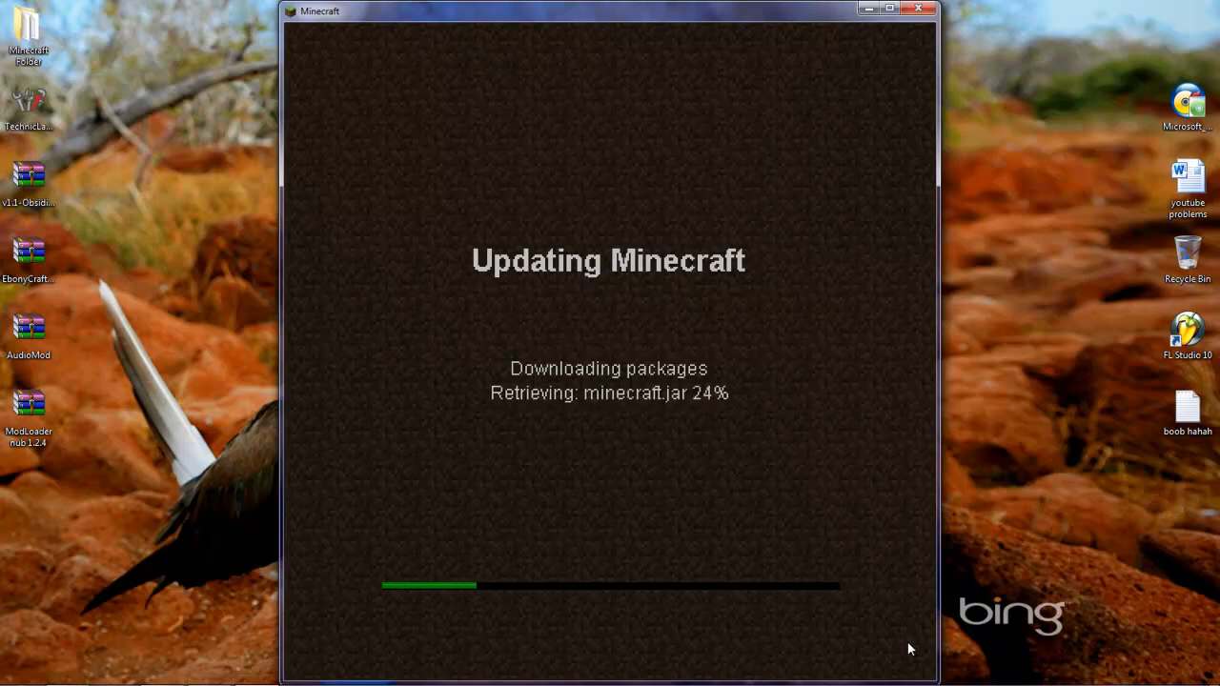
pyautogui.moveTo(1169, 8)
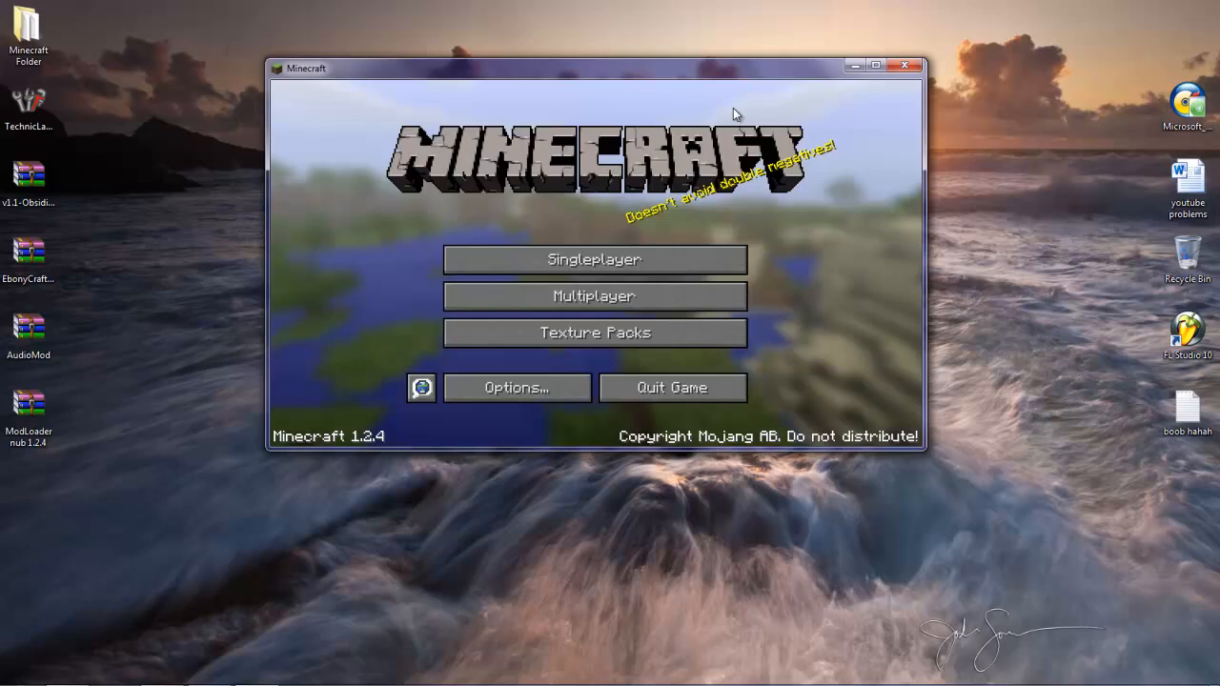
# Check the Multiplayer server list, return to the main menu and close the game.
pyautogui.click(595, 260)
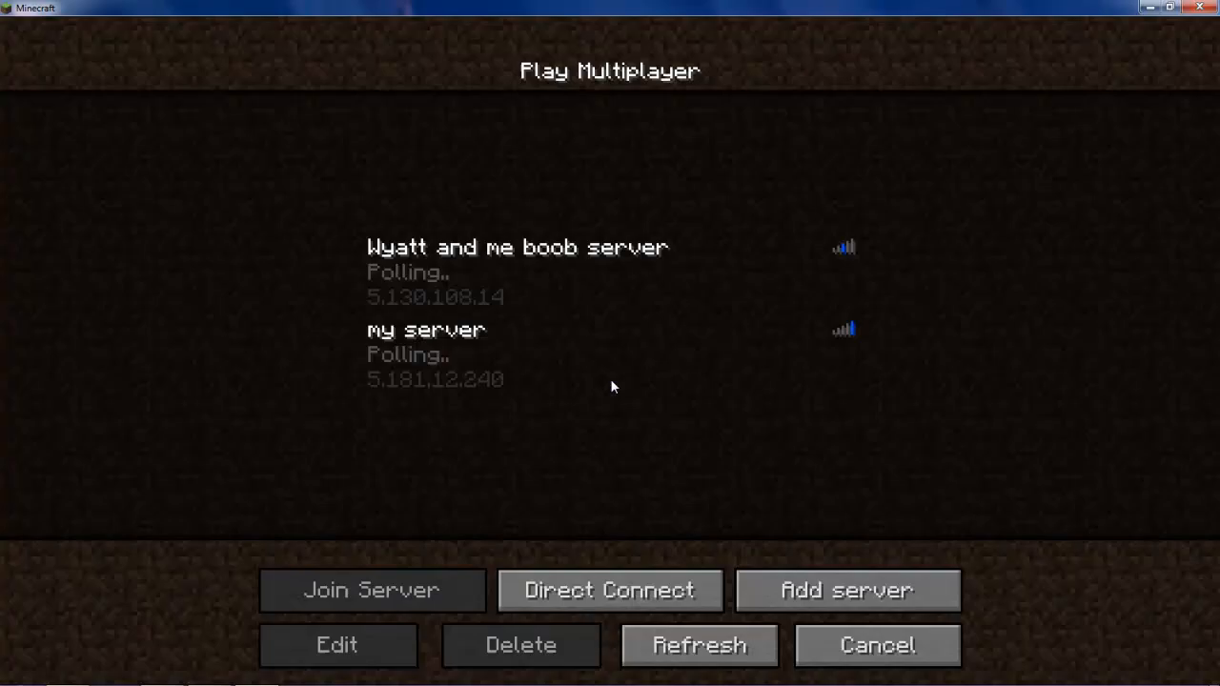
pyautogui.click(877, 645)
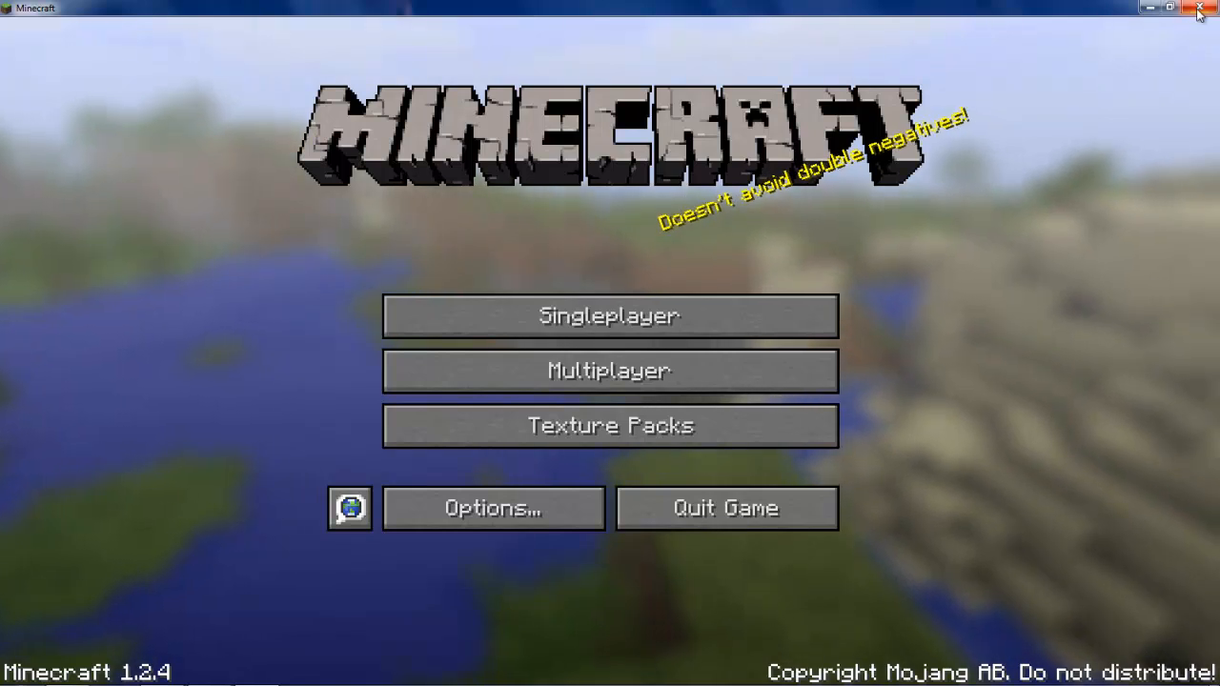
pyautogui.click(1197, 8)
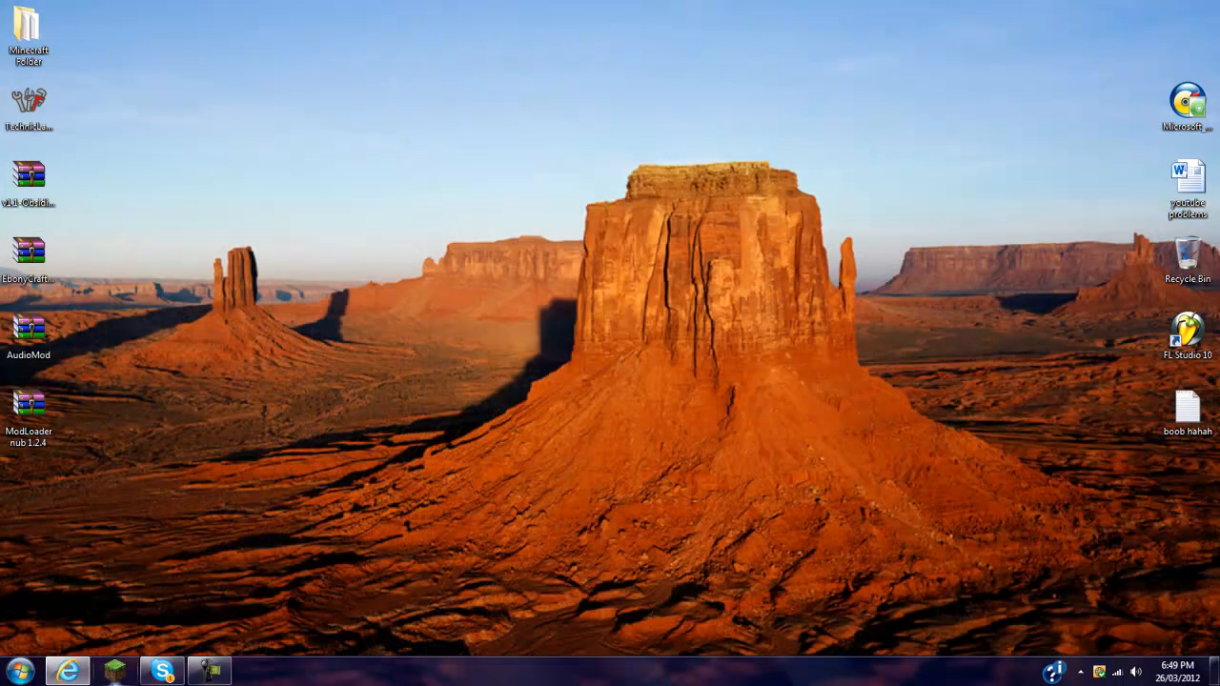
pyautogui.moveTo(114, 671)
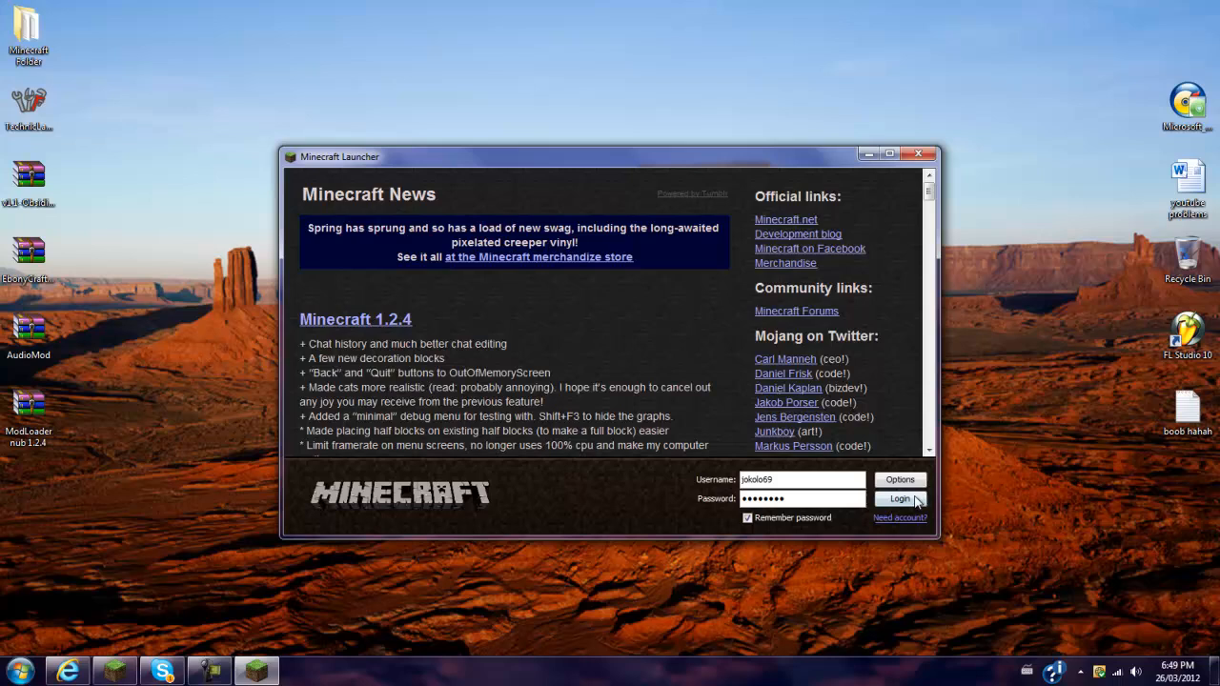
# Log in from the launcher so the repaired Minecraft 1.2.4 reaches its main menu.
pyautogui.click(900, 499)
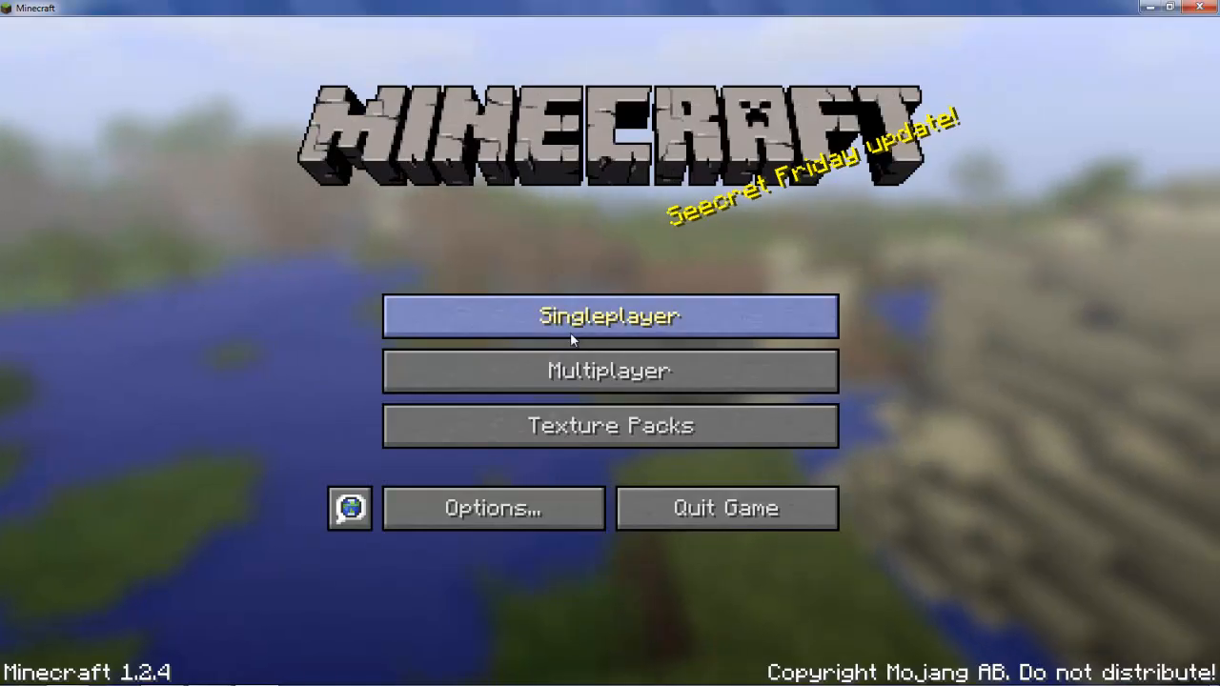
# Load the saved creative world '1.2.4' from the Singleplayer list.
pyautogui.click(610, 317)
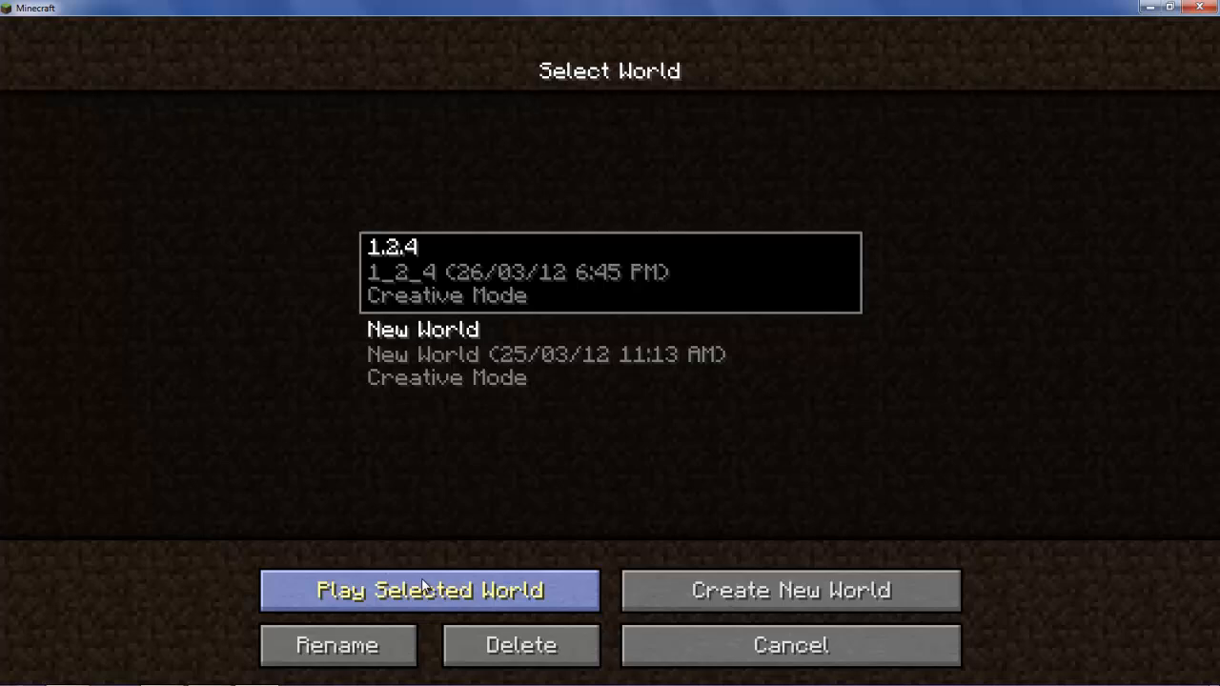
pyautogui.click(427, 591)
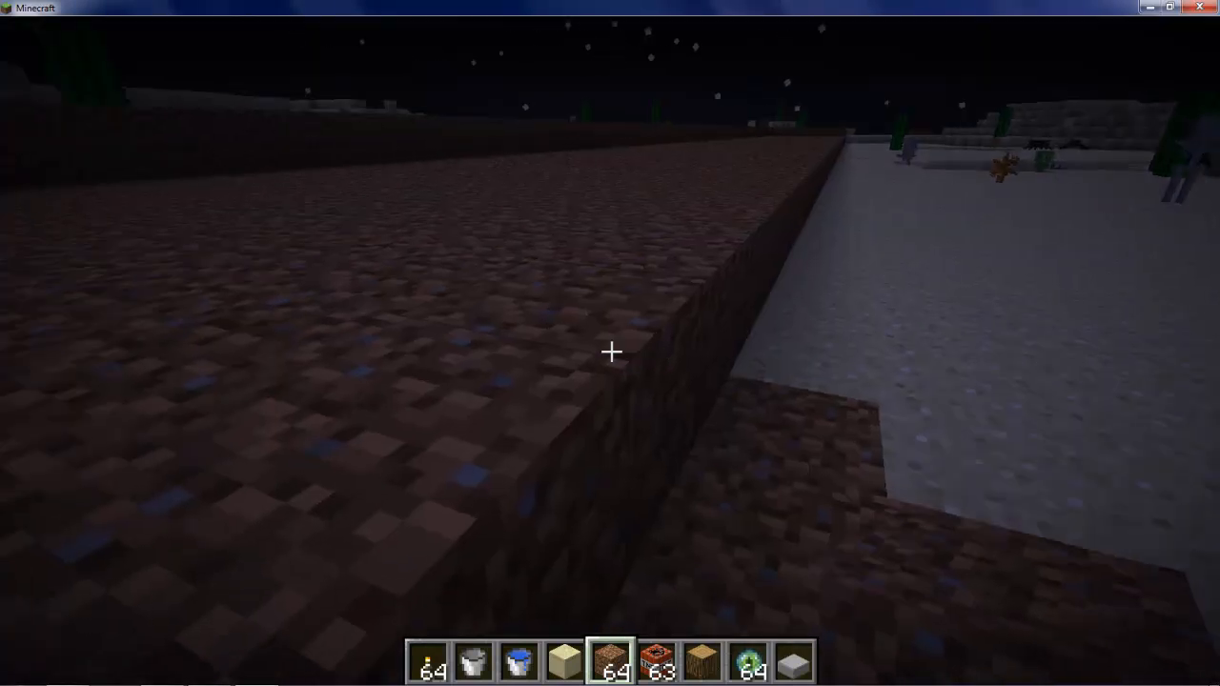
pyautogui.moveTo(610, 351)
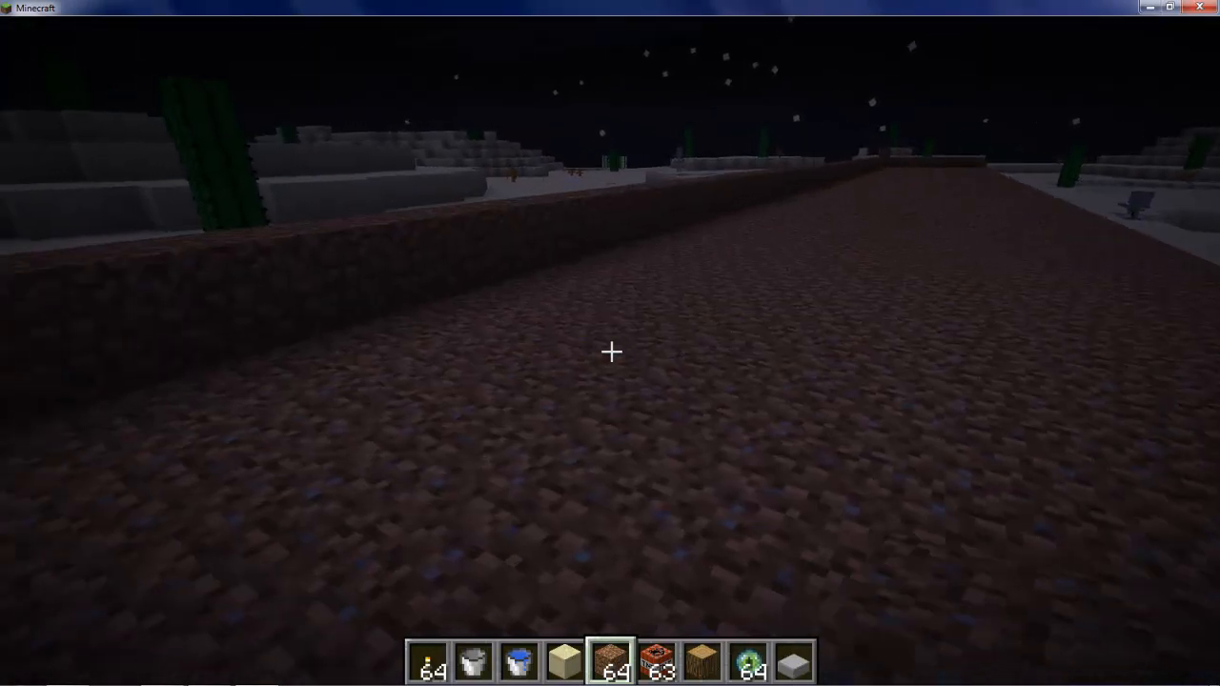